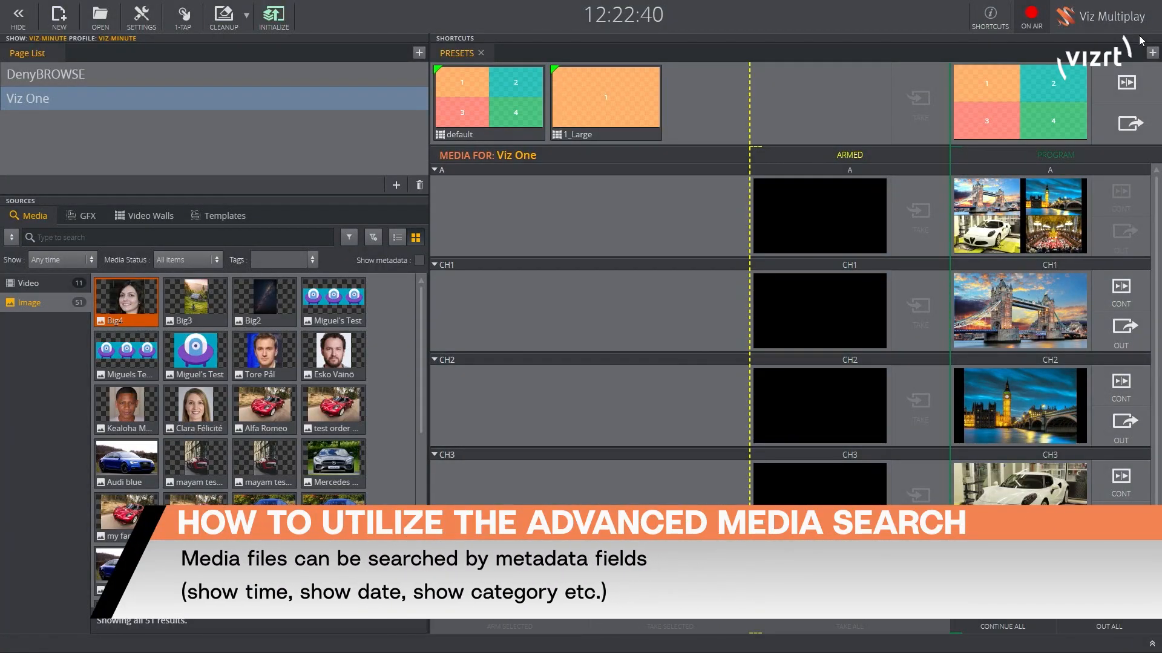
mouse_move(701, 494)
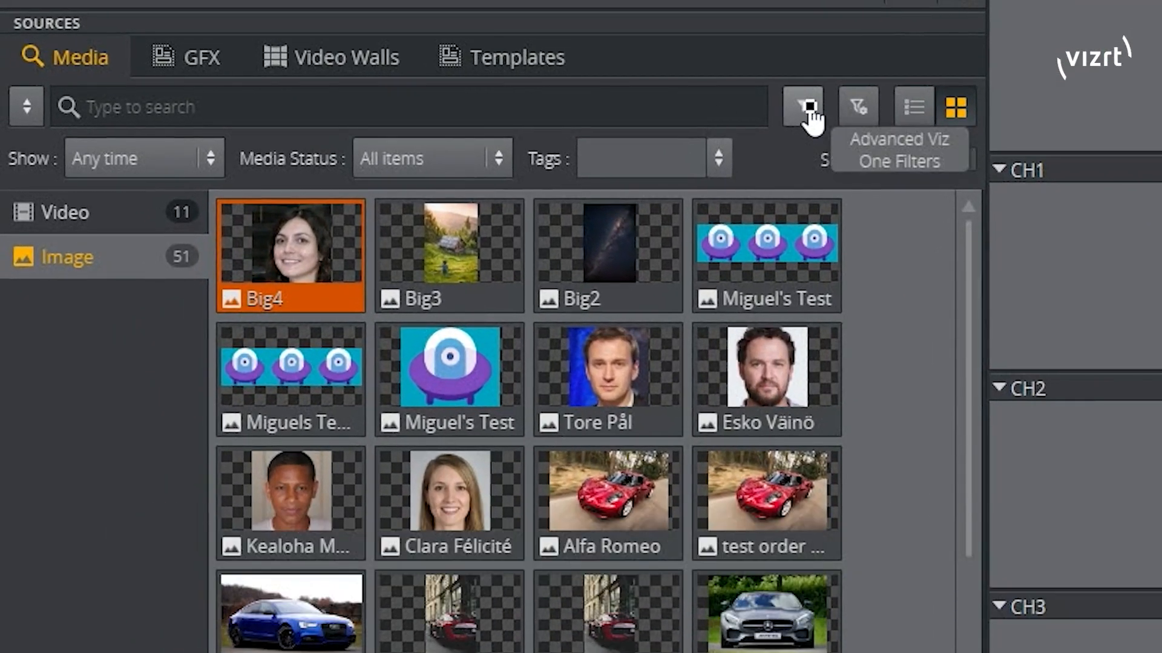
Step: Turn on the Advanced Viz One Filters so the Filter by row appears in the media browser
left_click(801, 106)
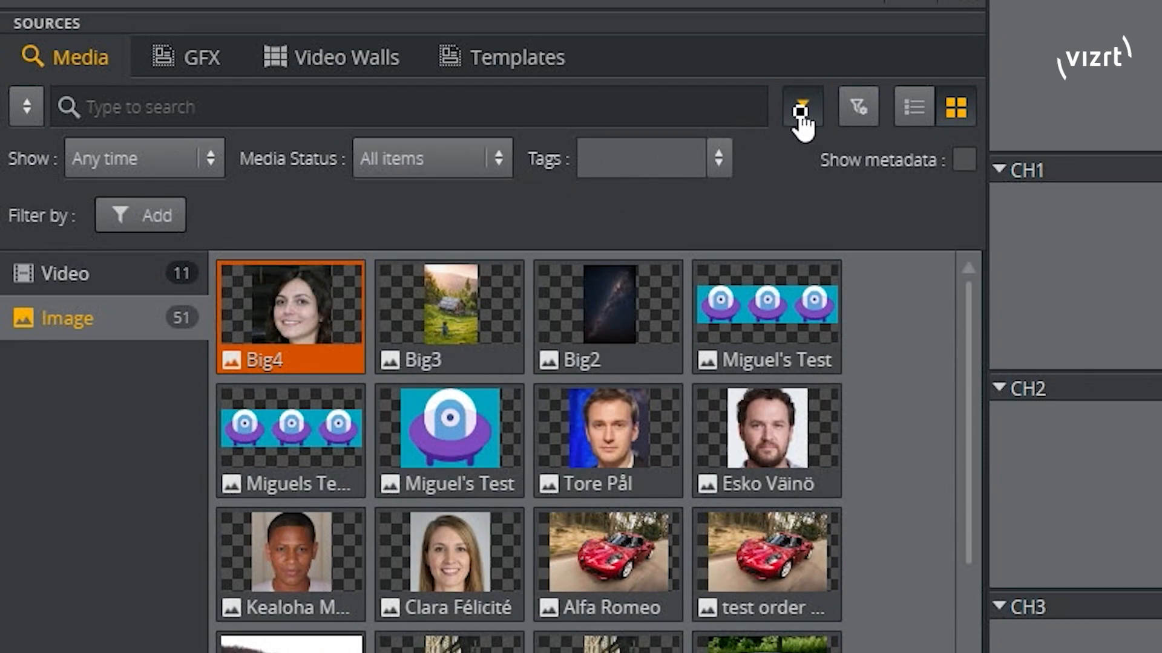
Step: Add an Event date filter with a range from 15/05/2023 to 18/05/2023
left_click(206, 216)
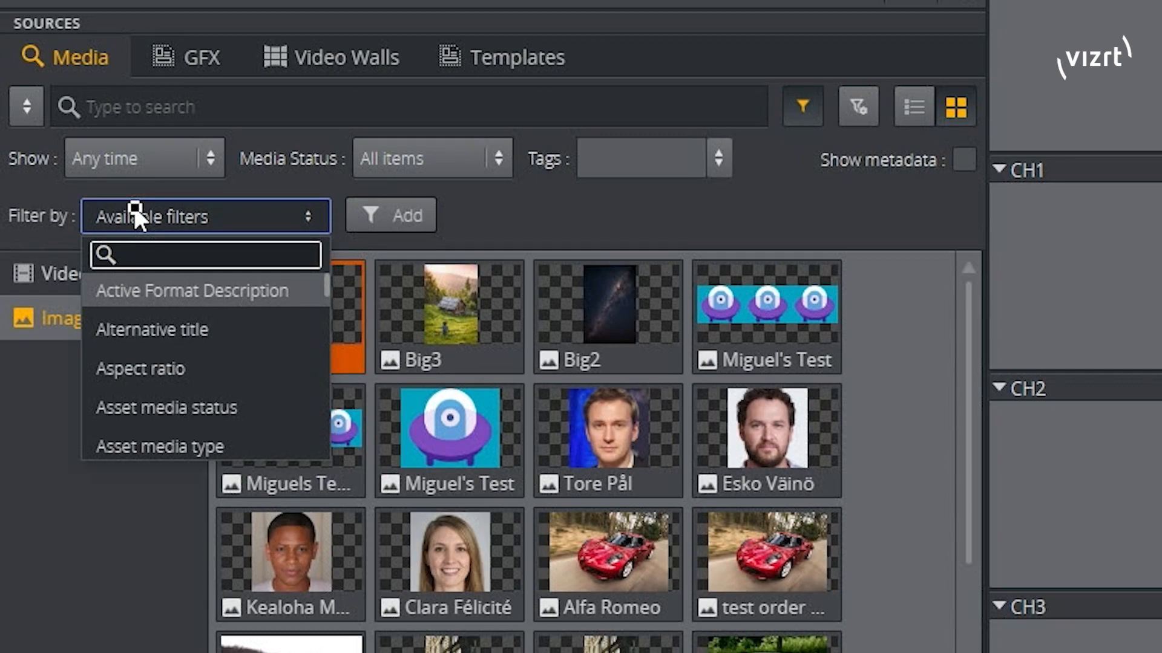
type("eve")
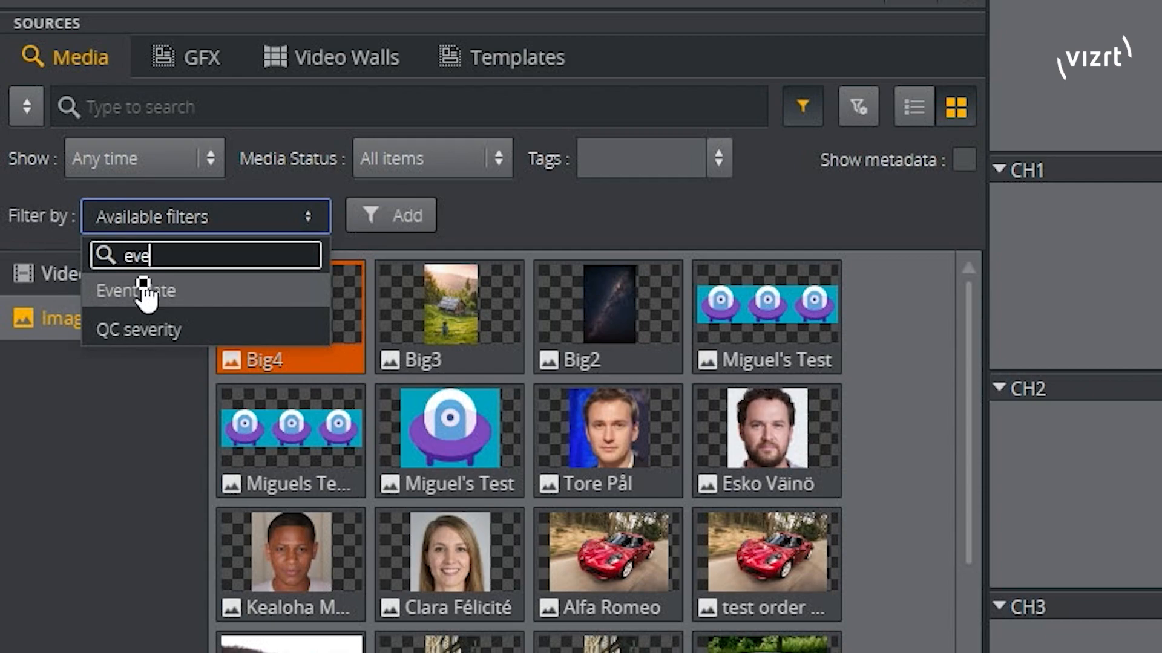
left_click(134, 291)
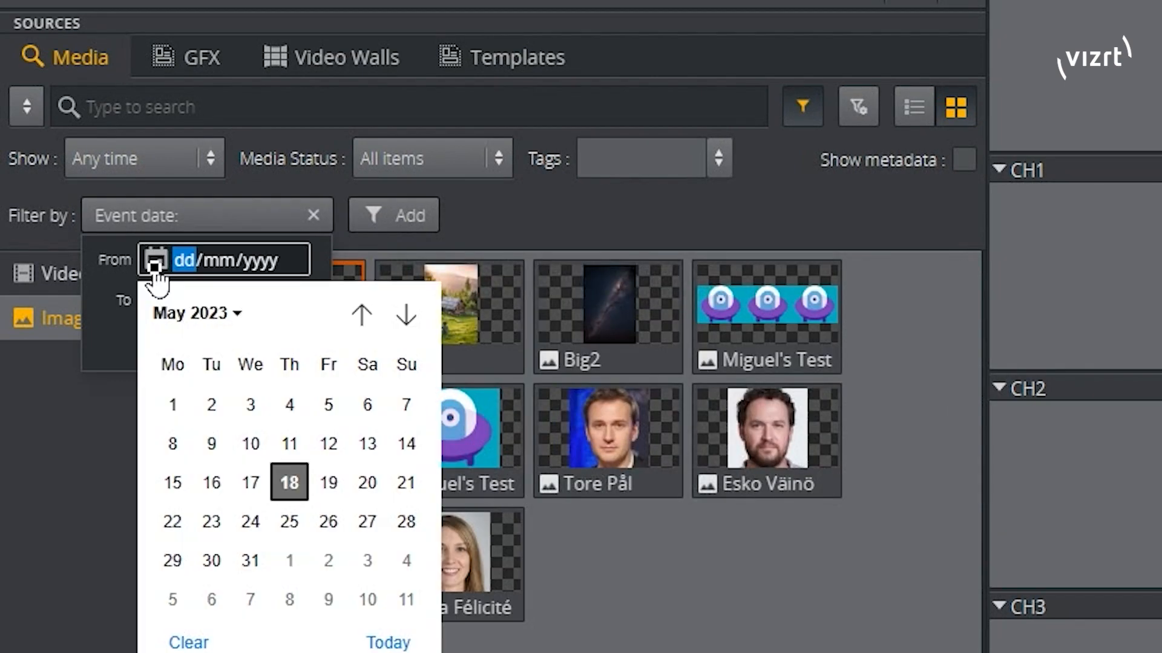
left_click(171, 483)
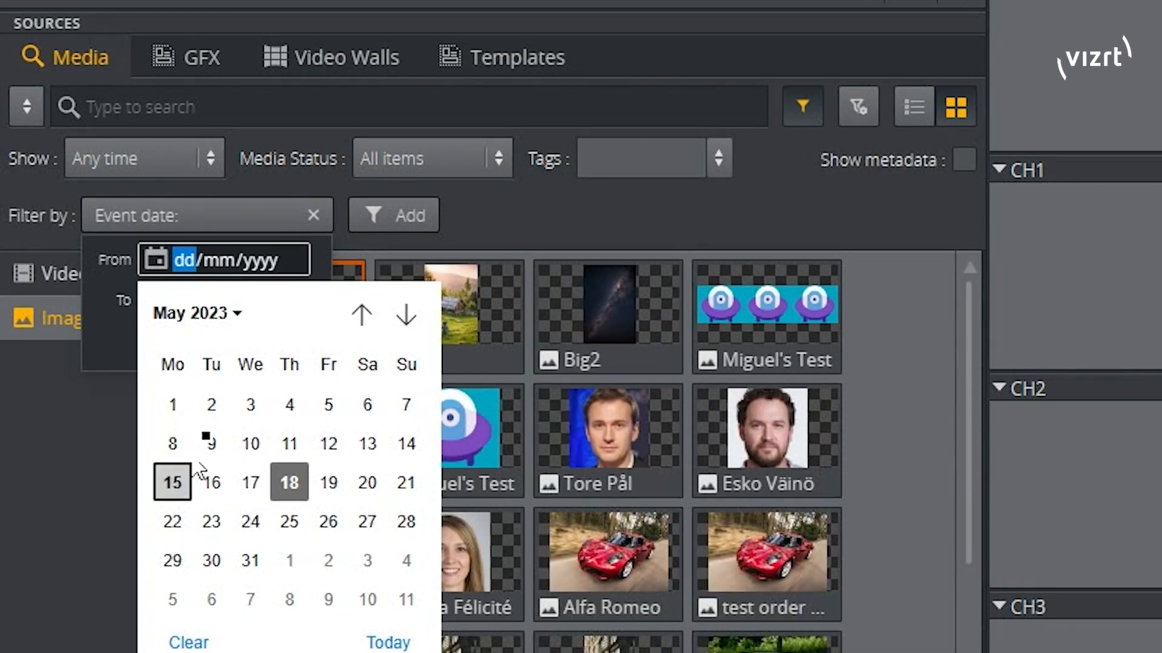
left_click(172, 483)
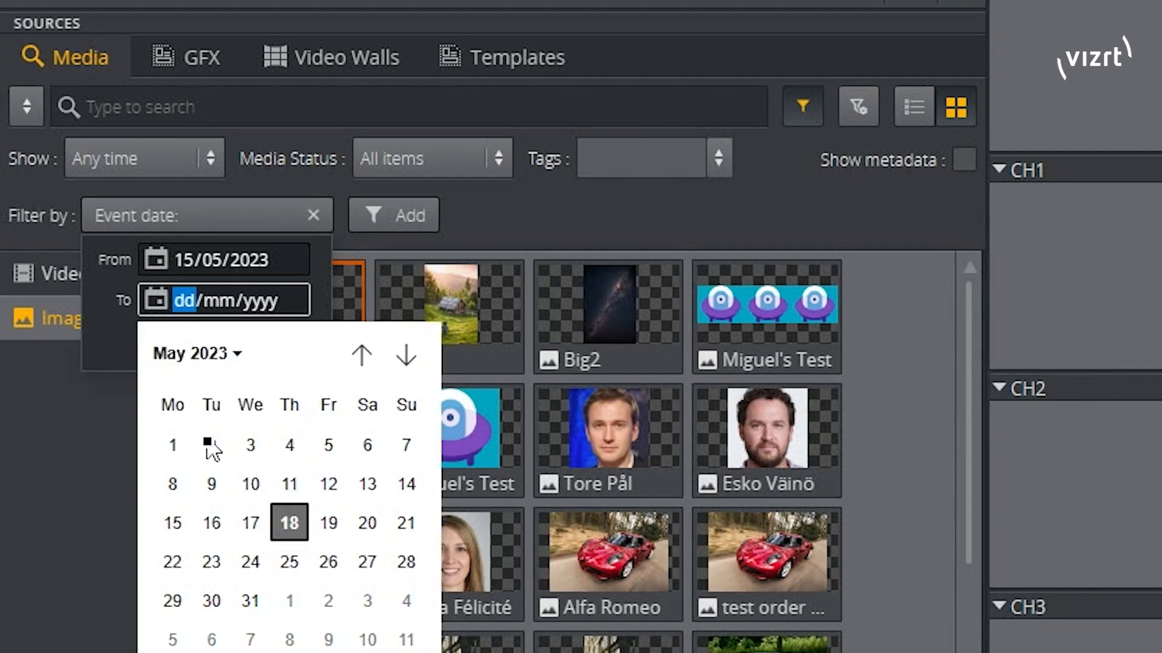
left_click(288, 523)
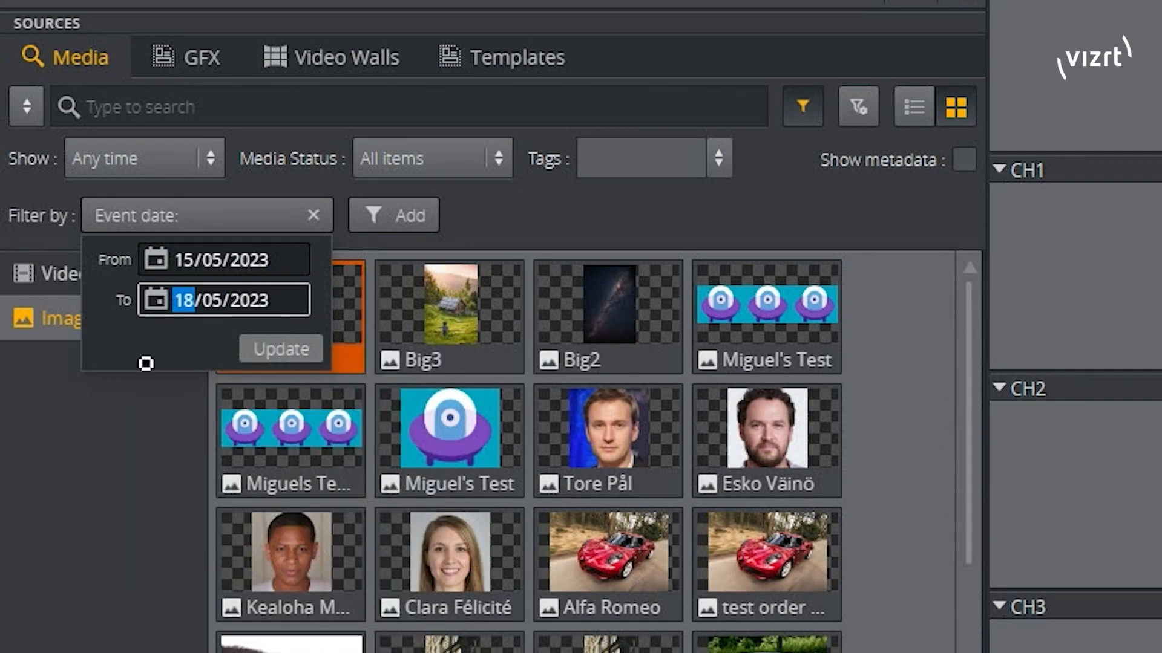
Step: Apply the Event date range with Update, narrowing the media list, and begin another filter
left_click(279, 348)
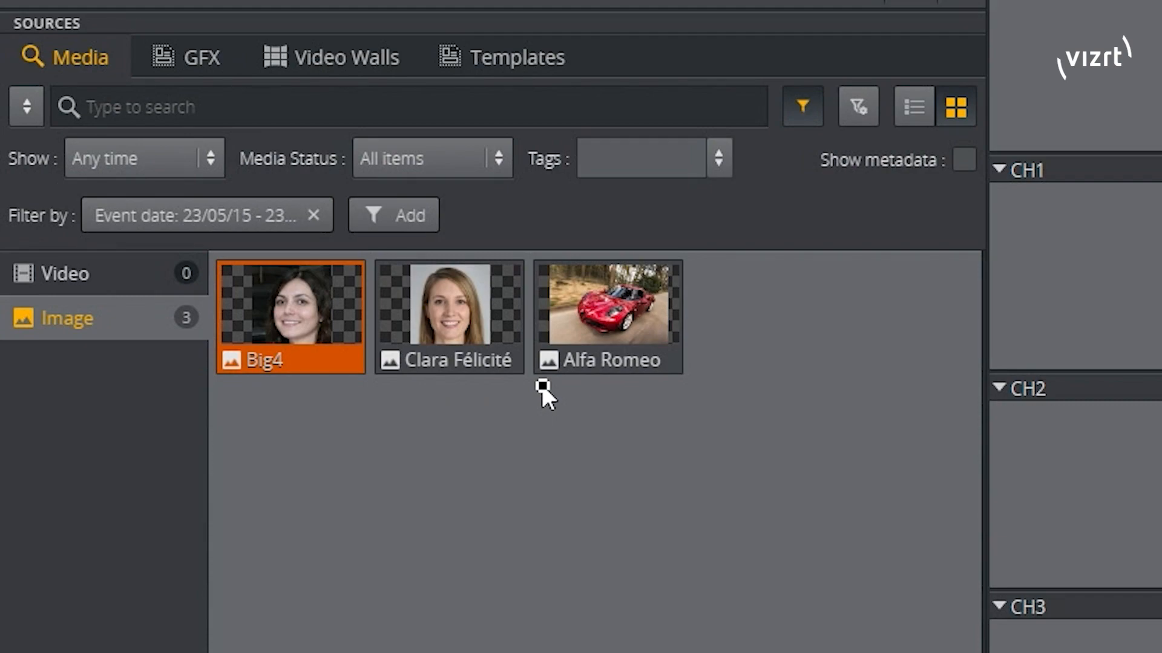
mouse_move(545, 385)
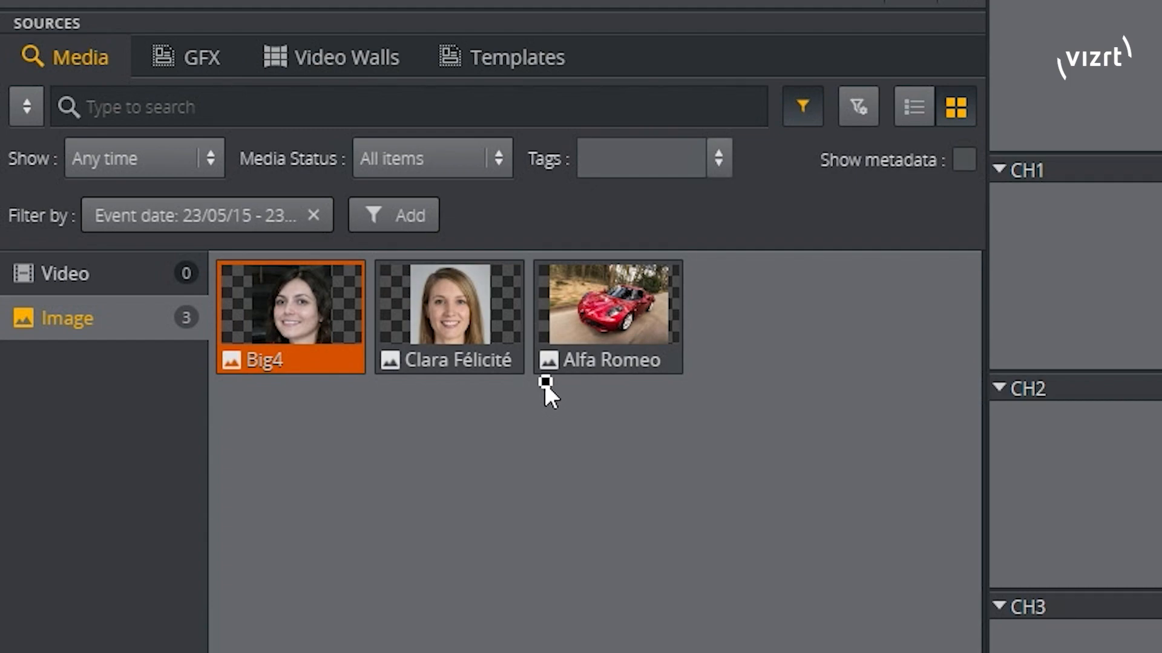
left_click(393, 215)
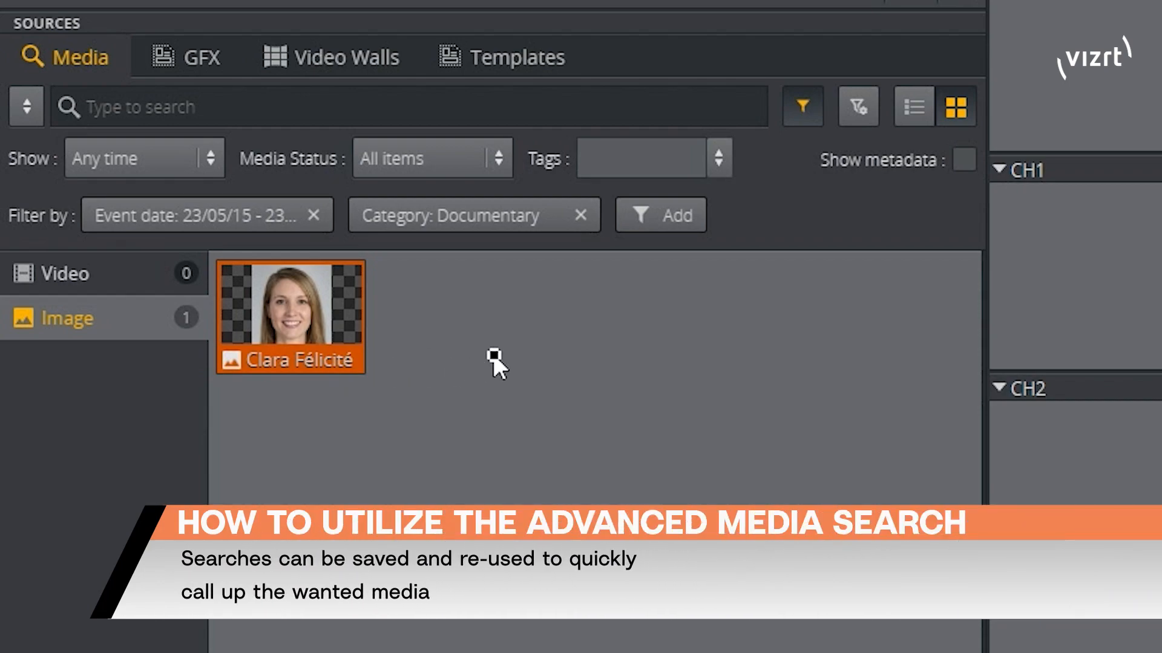
mouse_move(896, 81)
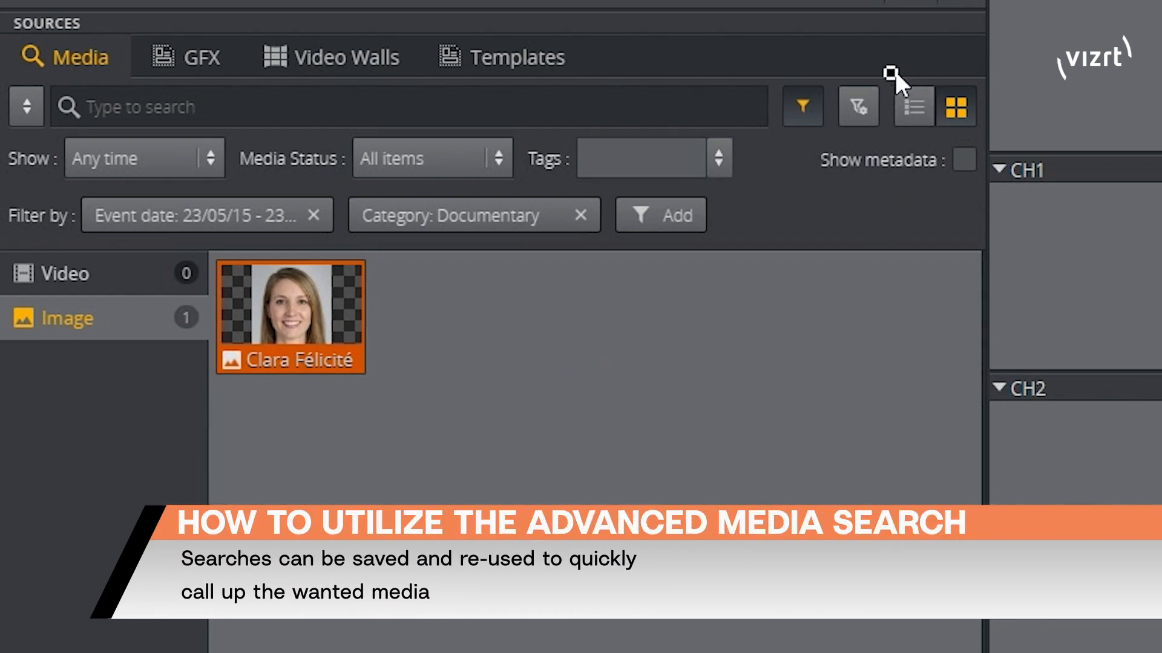
Step: Bring up the Advanced Viz One Filter Presets window for the current date and category filters
left_click(857, 107)
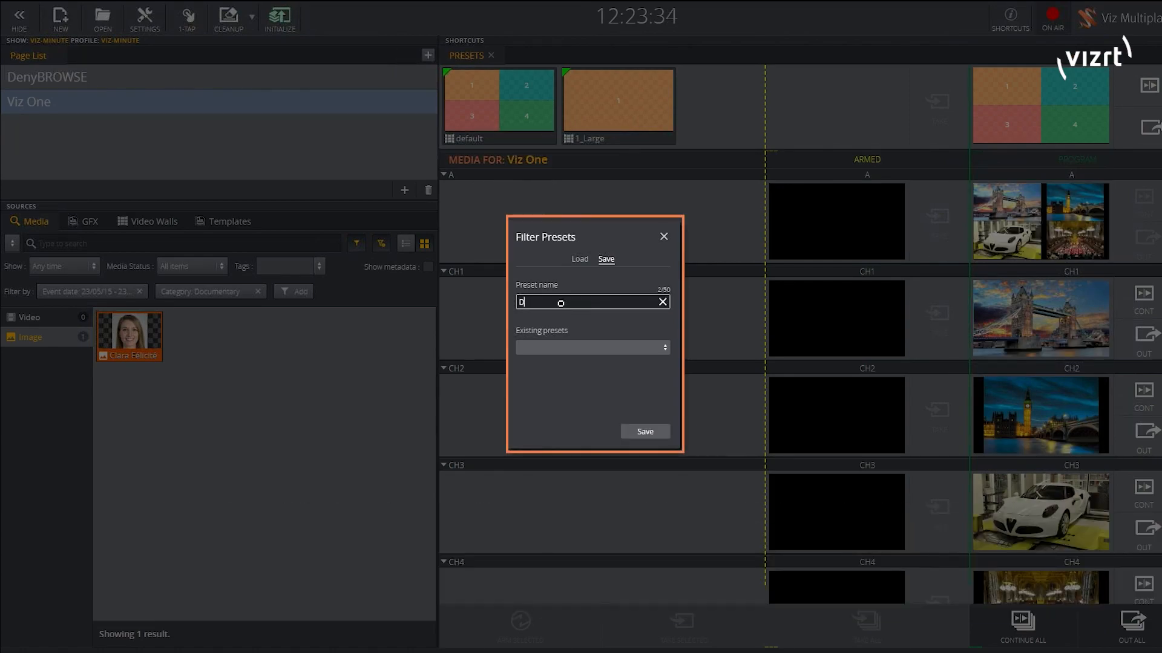
Step: Save the current filters as a preset named 'Doc This week'
type("Doc This week")
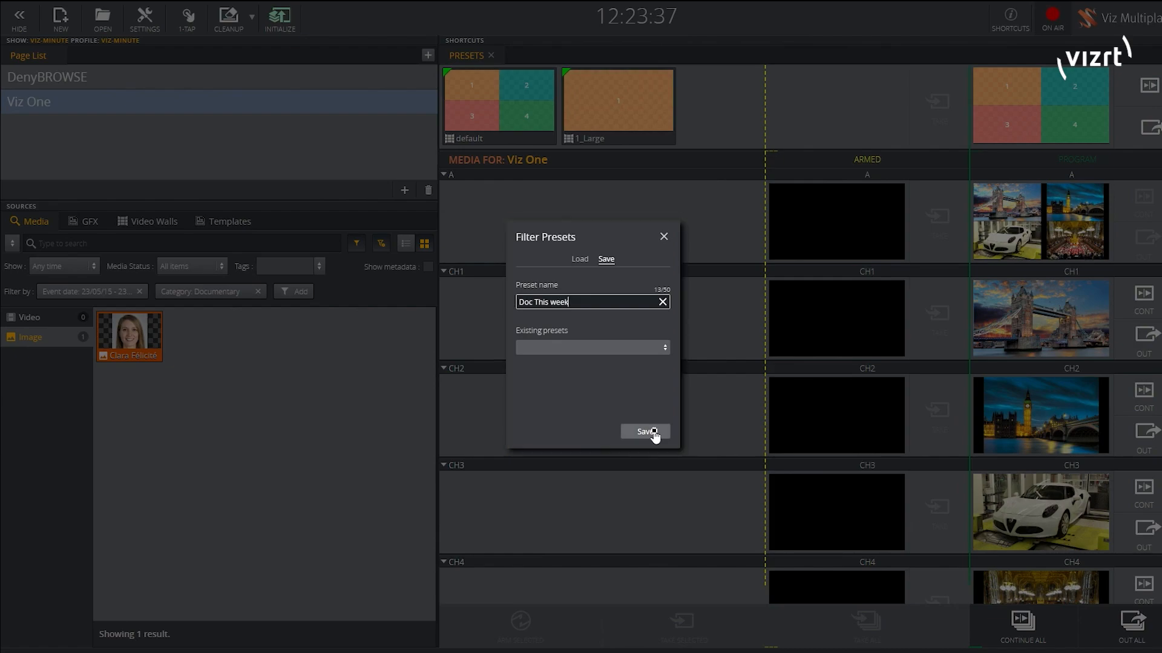
left_click(644, 432)
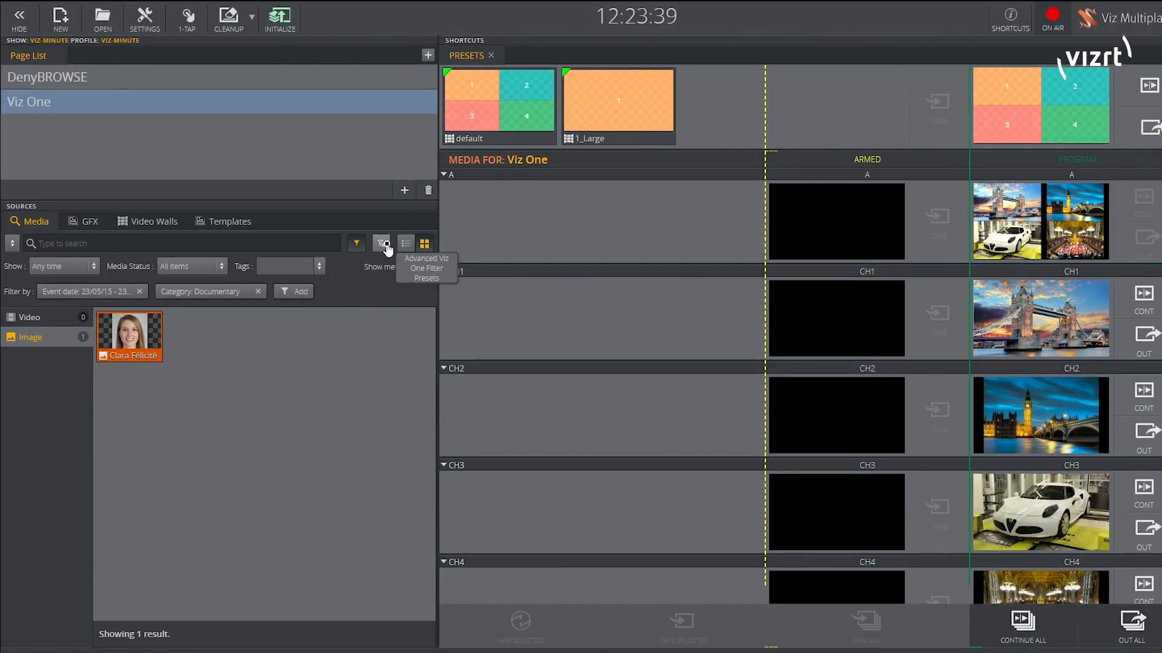
Step: Widen the Category filter to include Commercial alongside Documentary
left_click(209, 290)
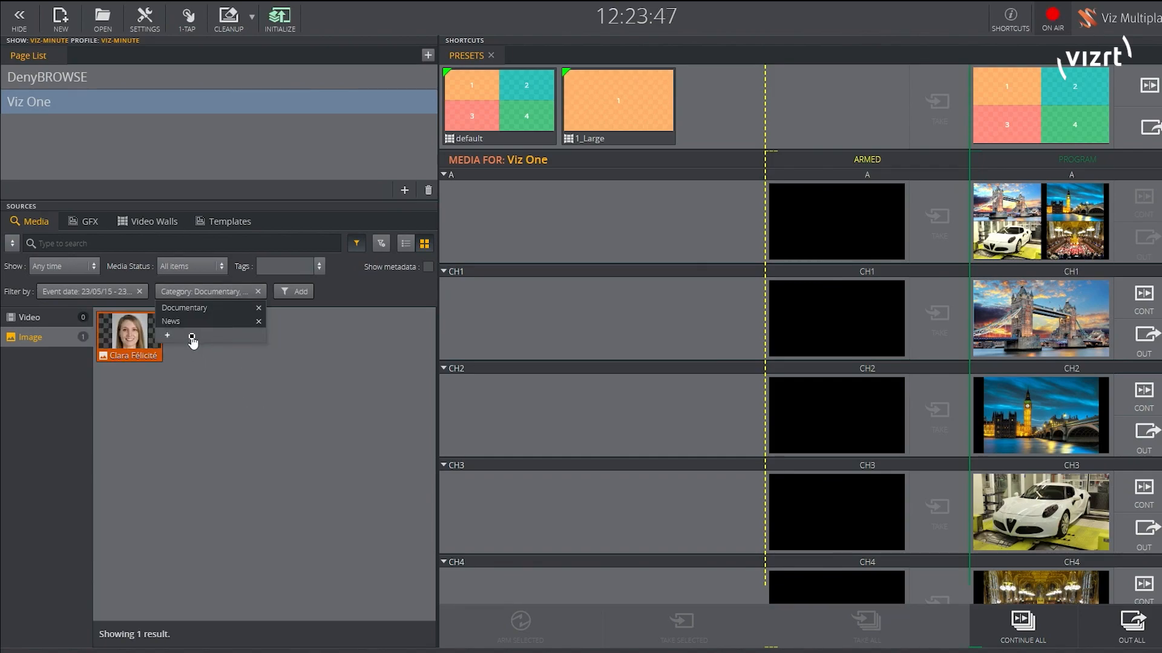
left_click(167, 336)
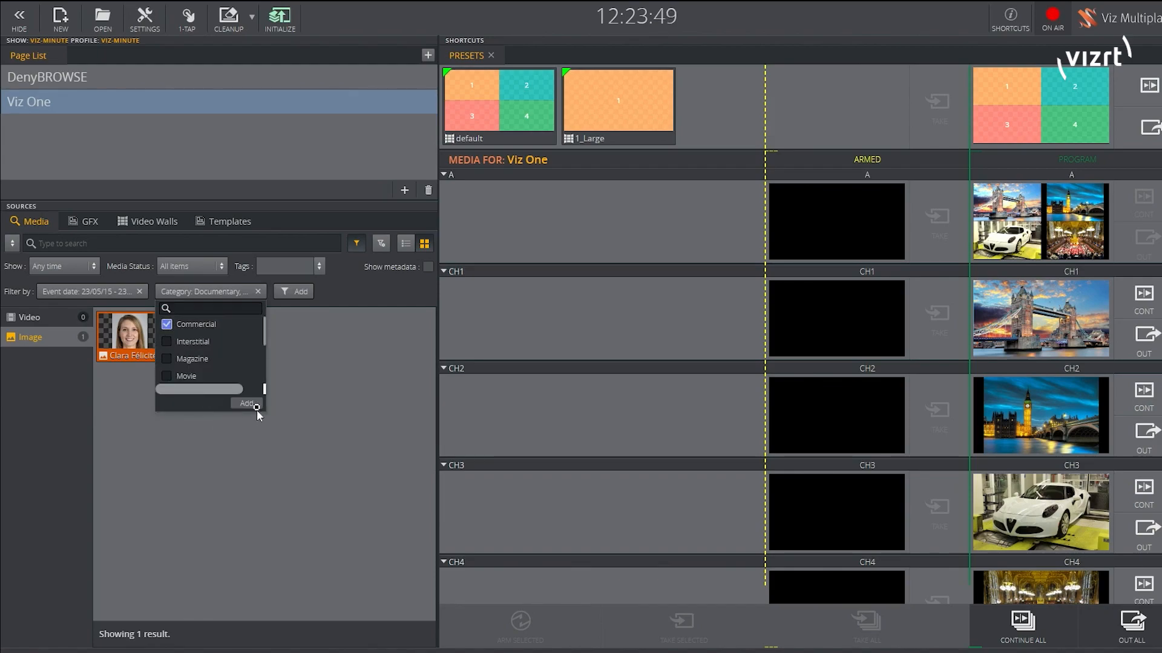
left_click(247, 403)
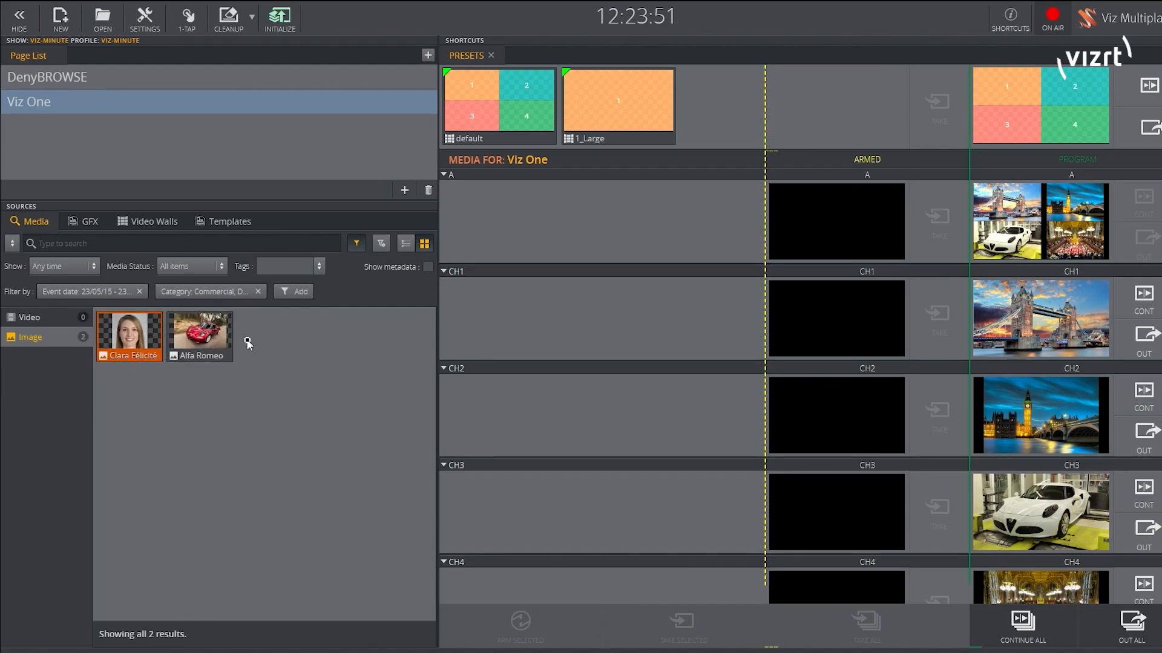
Step: Reload the saved 'Doc This week' preset, restoring the Documentary-only results
left_click(380, 244)
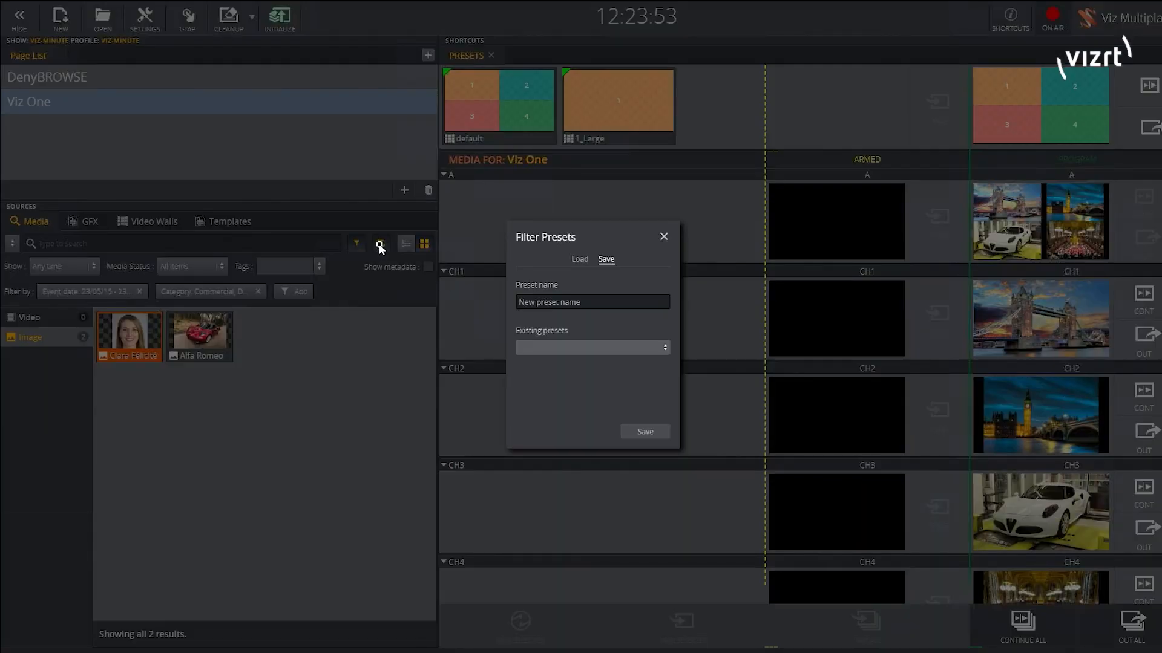
left_click(579, 259)
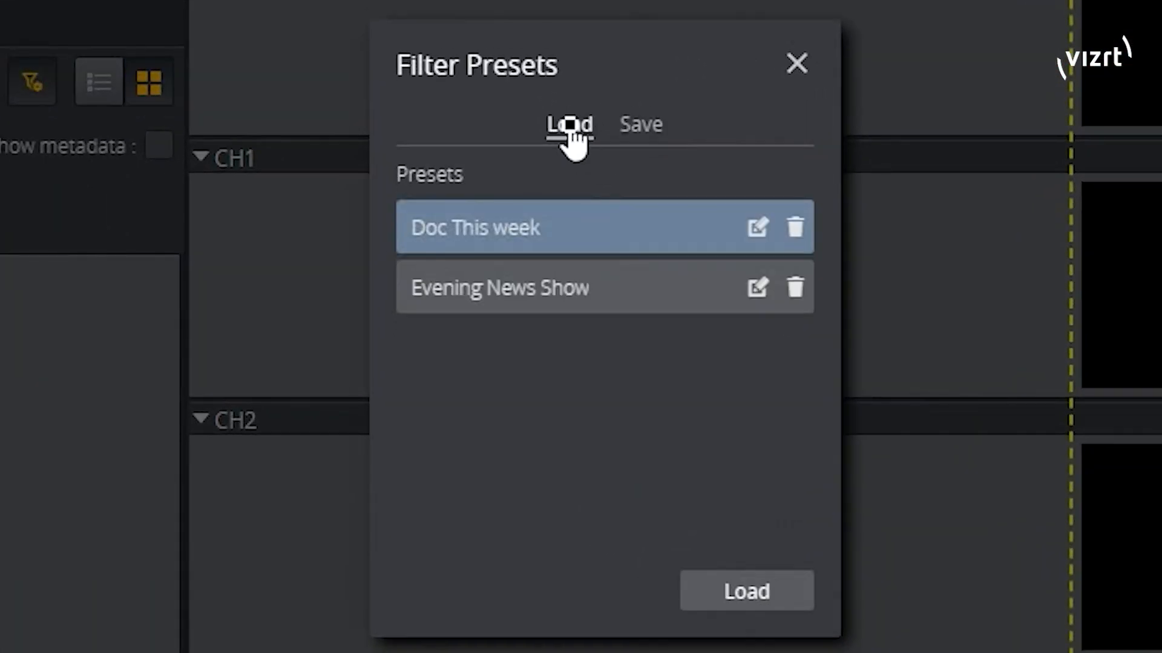
mouse_move(651, 537)
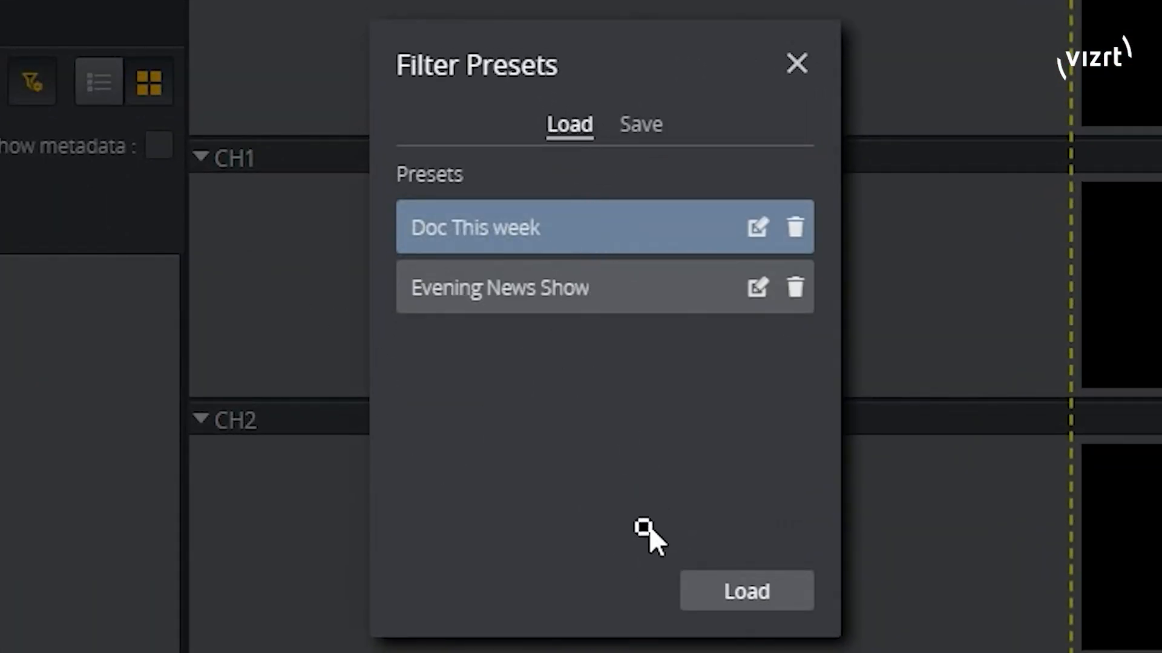
left_click(745, 592)
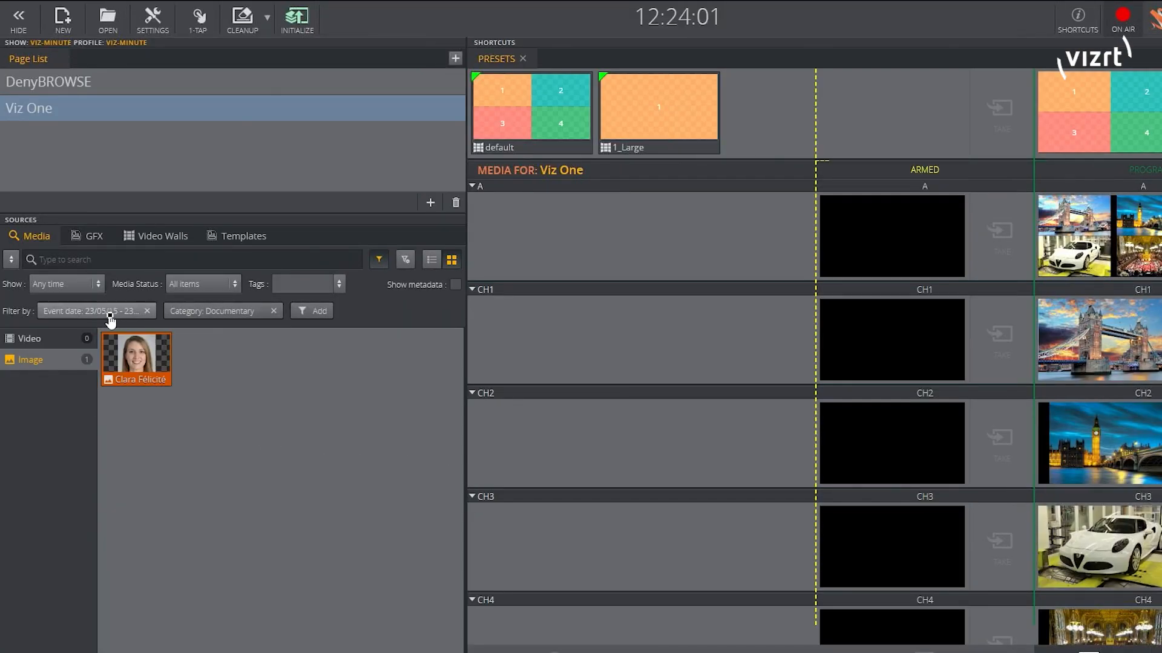
mouse_move(231, 355)
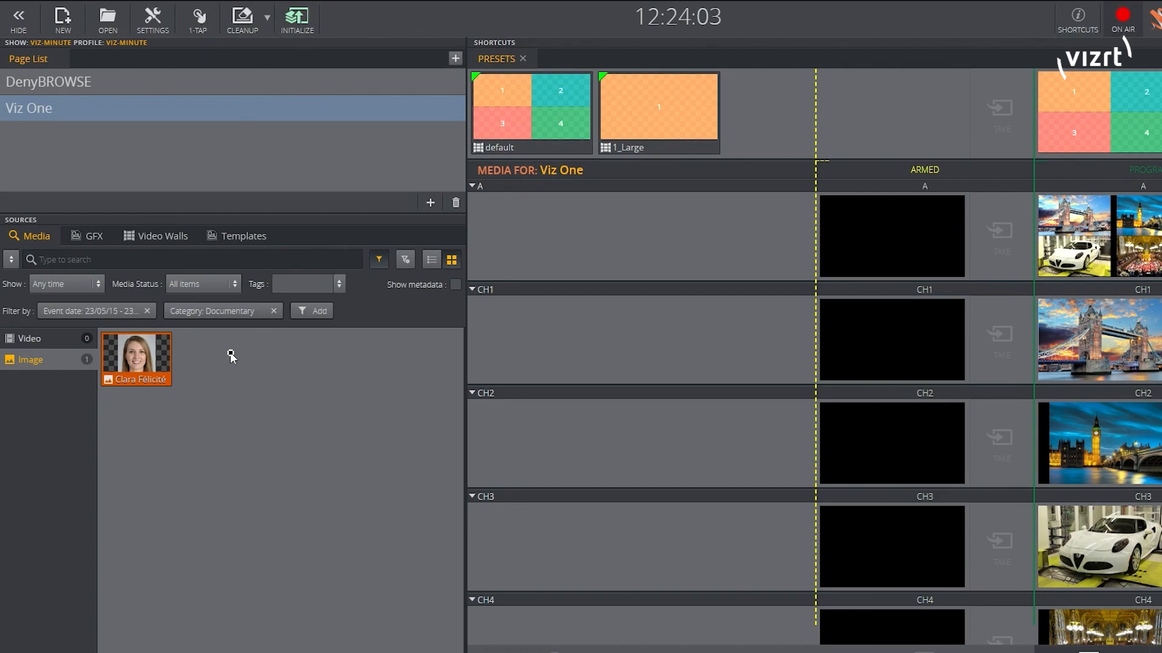